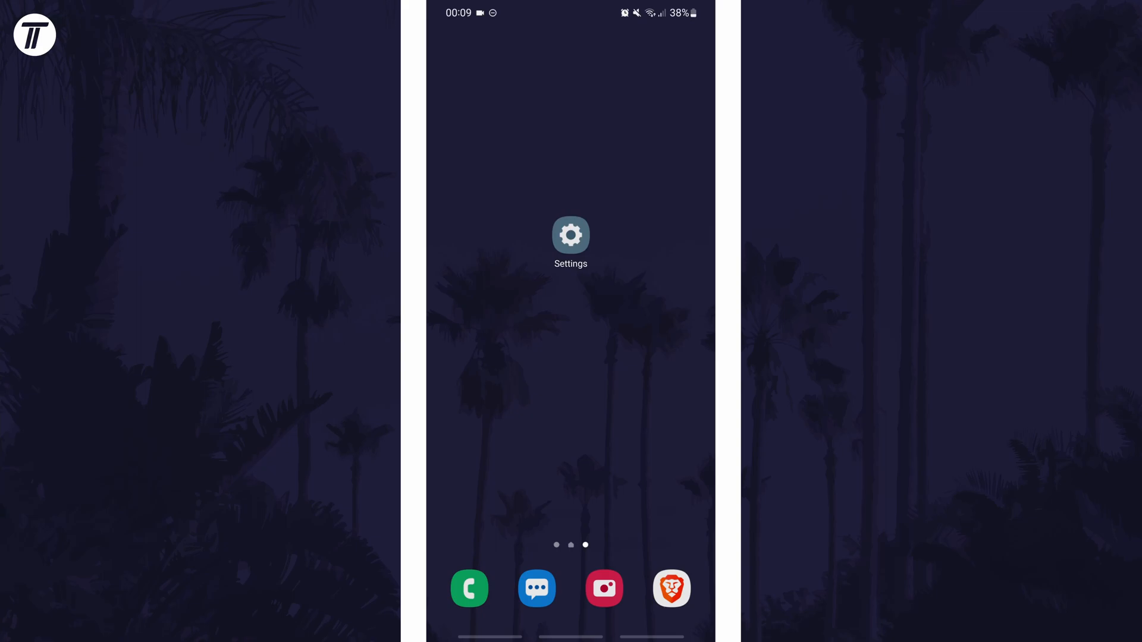
- Launch the Settings app and scroll down toward General management
left_click(571, 235)
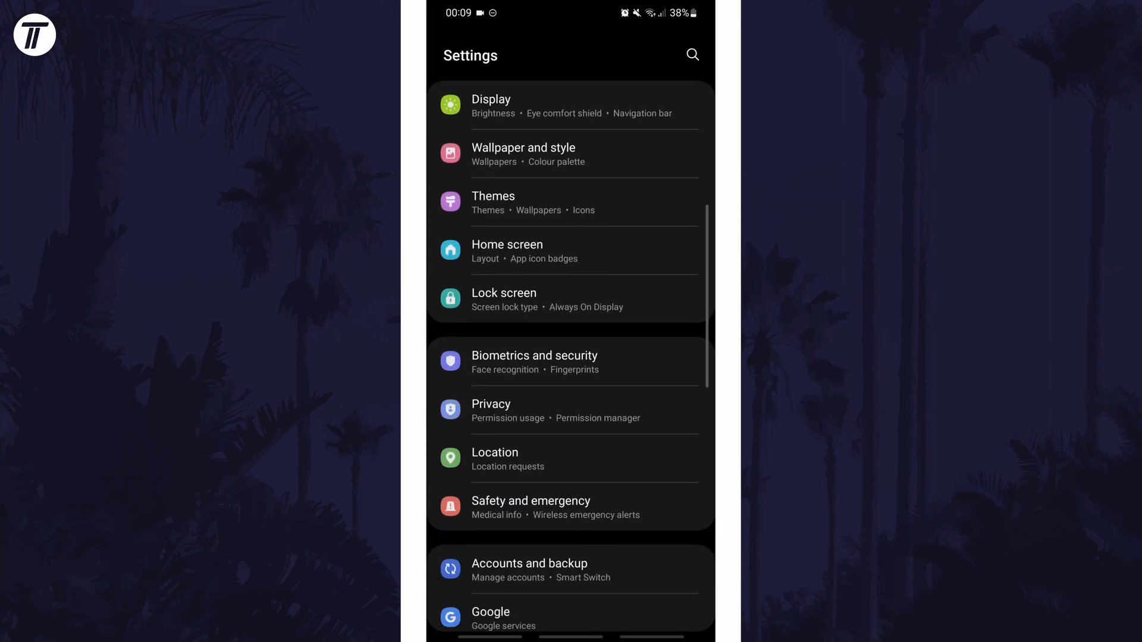
scroll("down", 3)
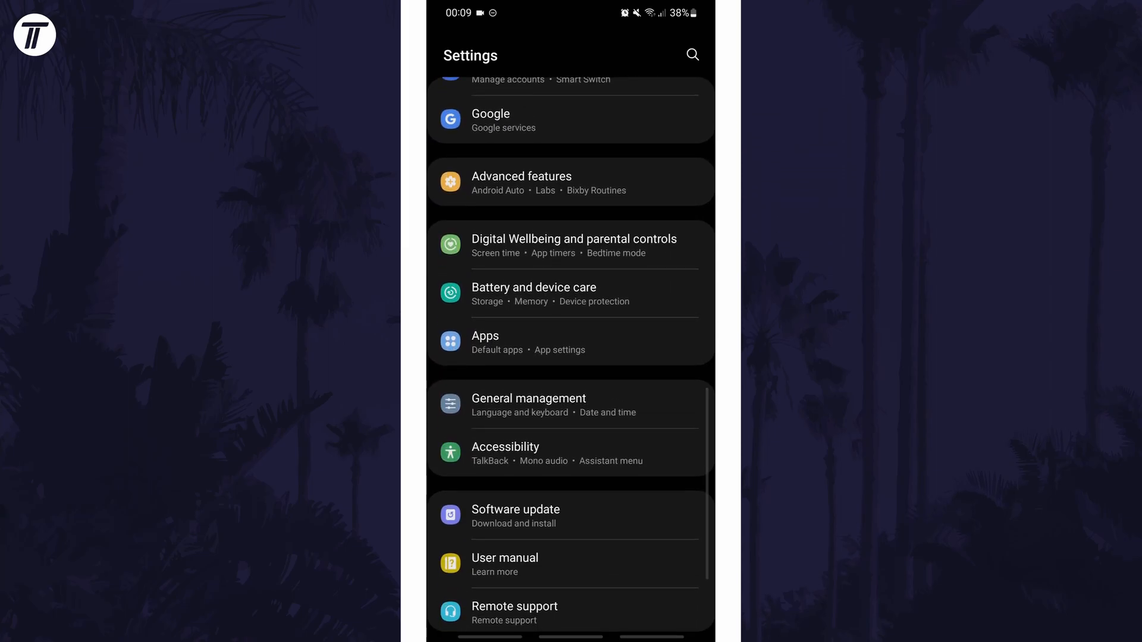
- Go through General management into the Samsung Keyboard settings page
left_click(529, 398)
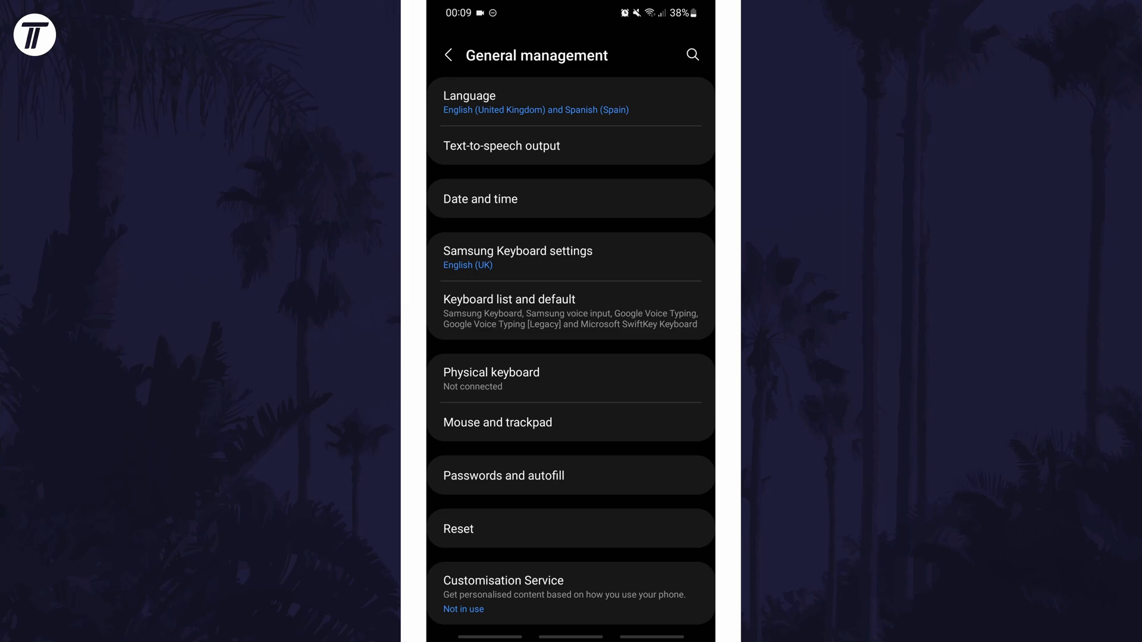
left_click(517, 250)
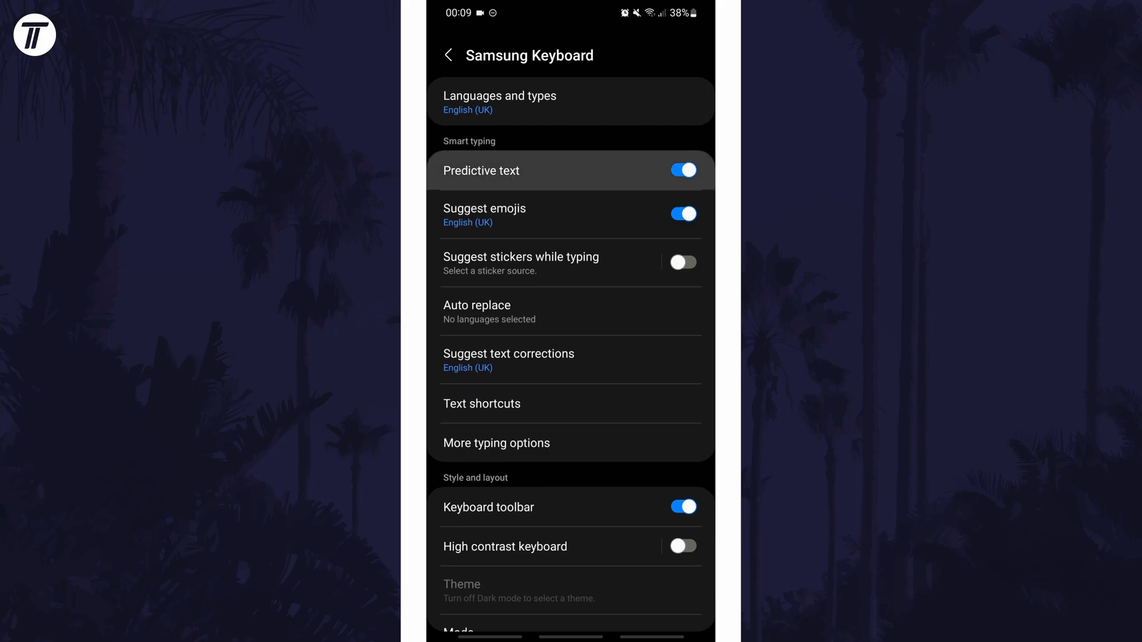
- Switch off Predictive text, greying out emoji suggestions and text corrections
left_click(682, 171)
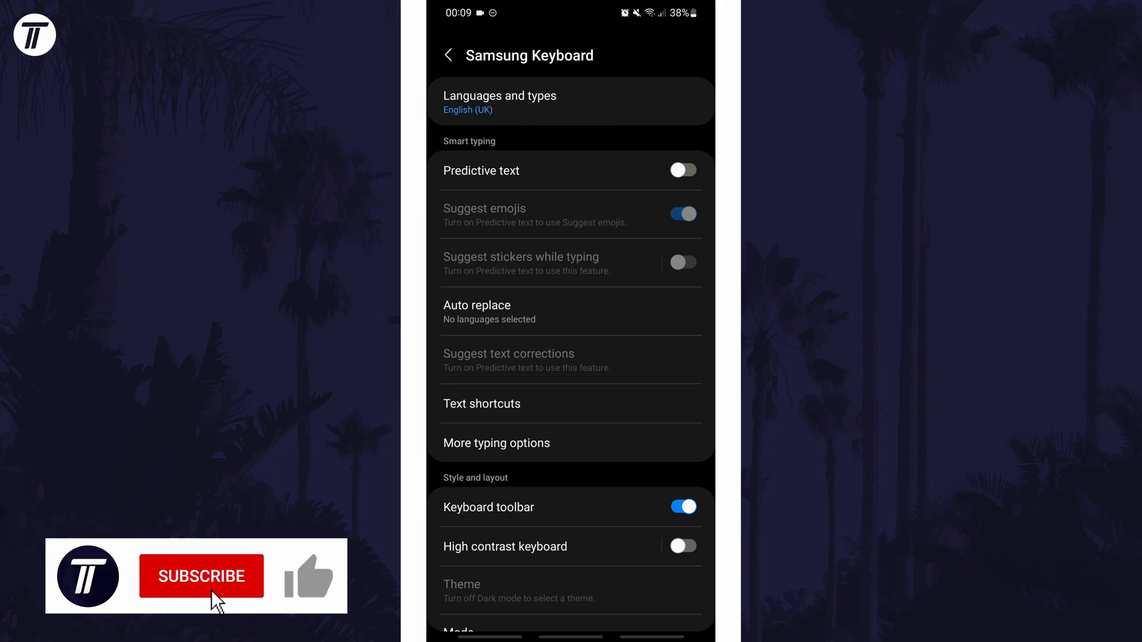
left_click(201, 576)
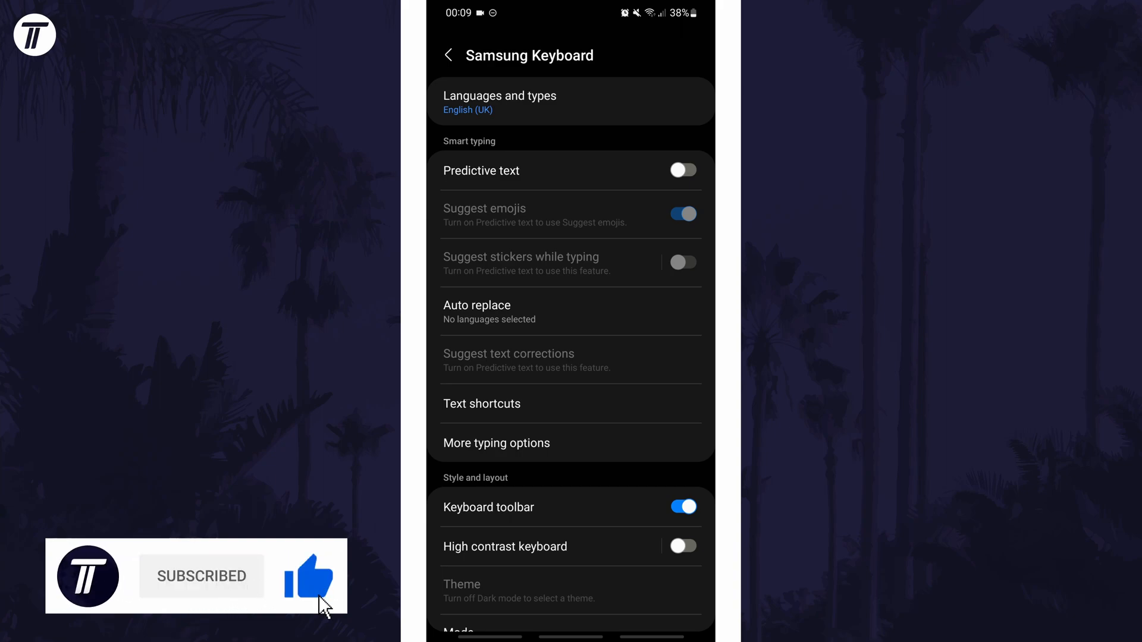